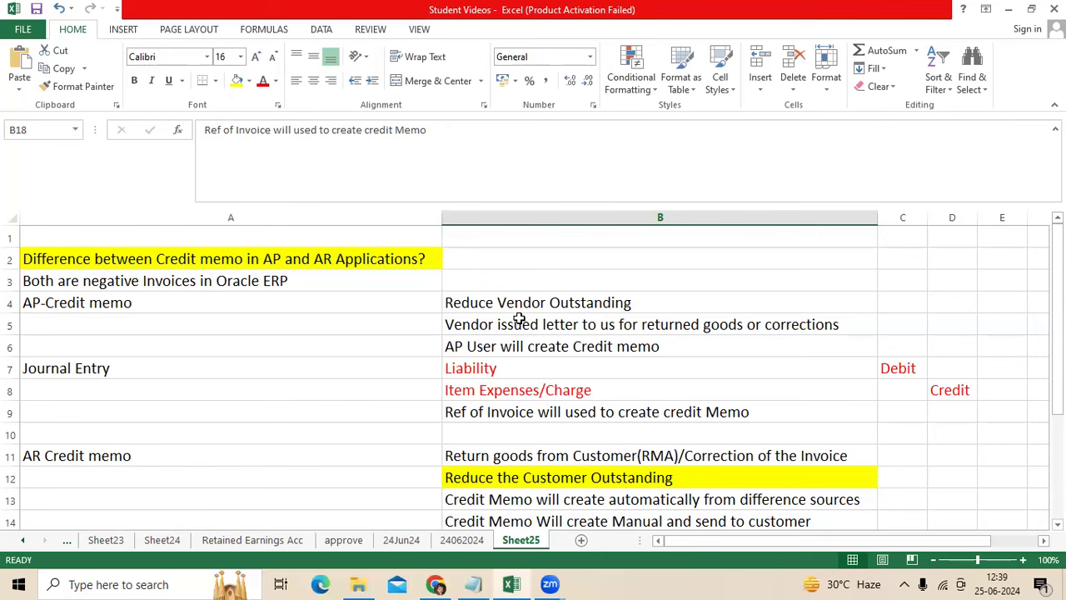
mouse_move(296, 477)
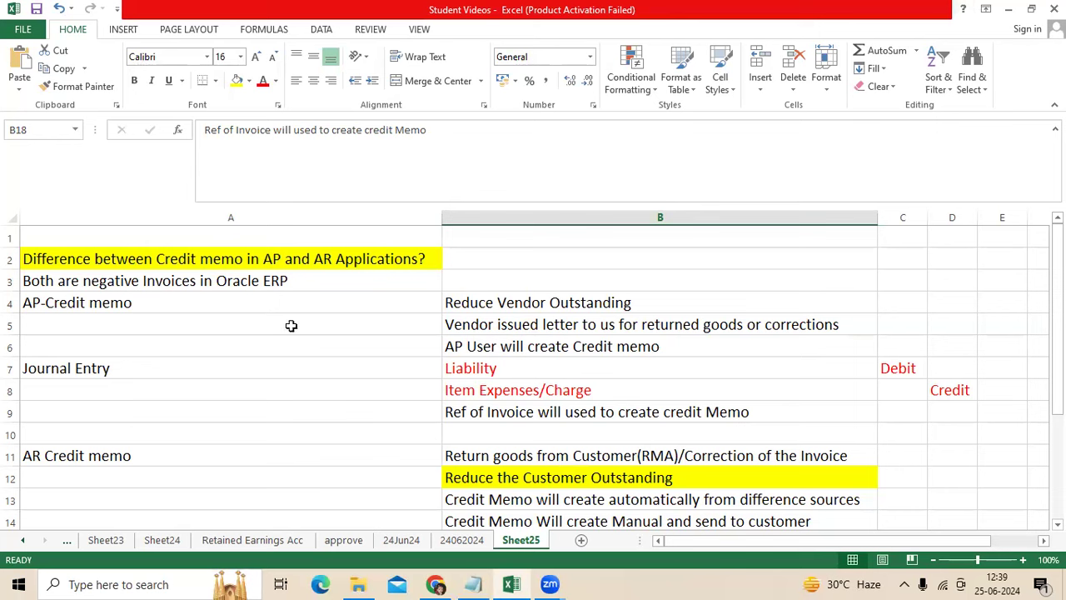
Step: Colour the 'Both are negative Invoices in Oracle ERP' sentence in A3 red
left_click(263, 258)
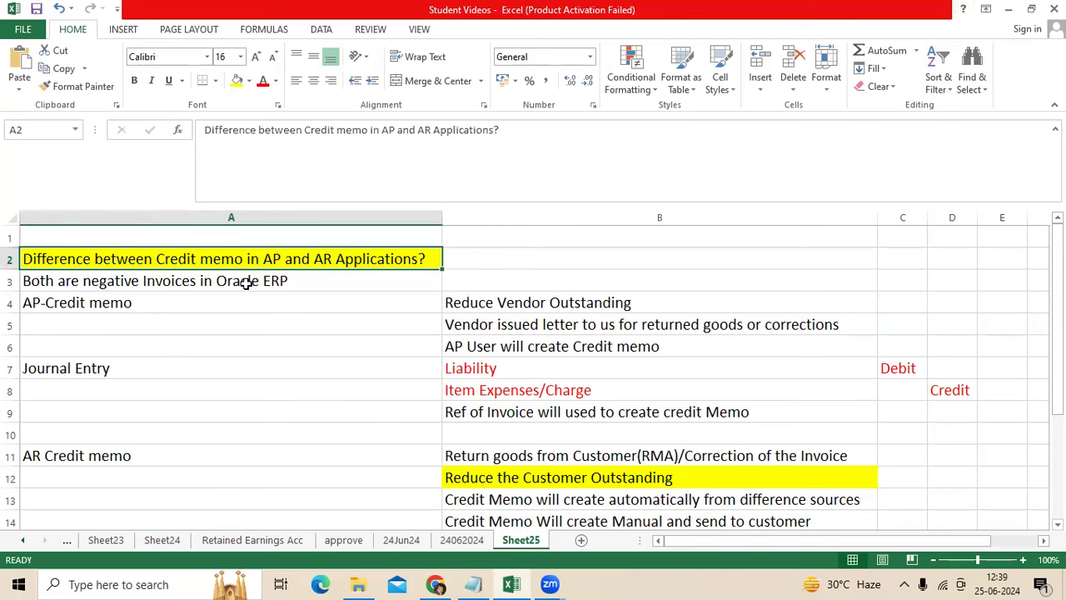
left_click(153, 280)
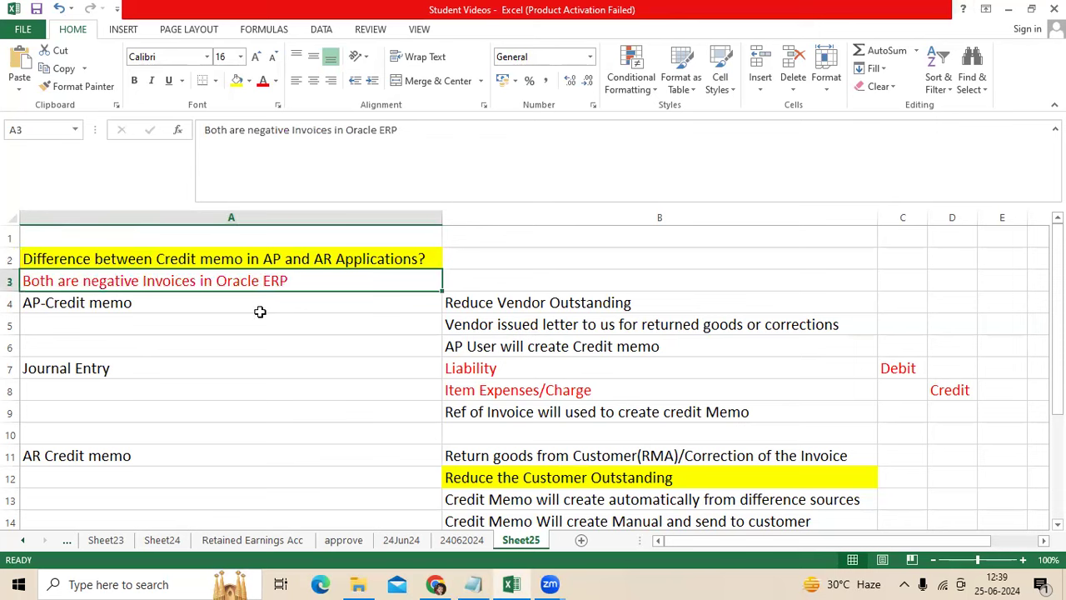
mouse_move(330, 297)
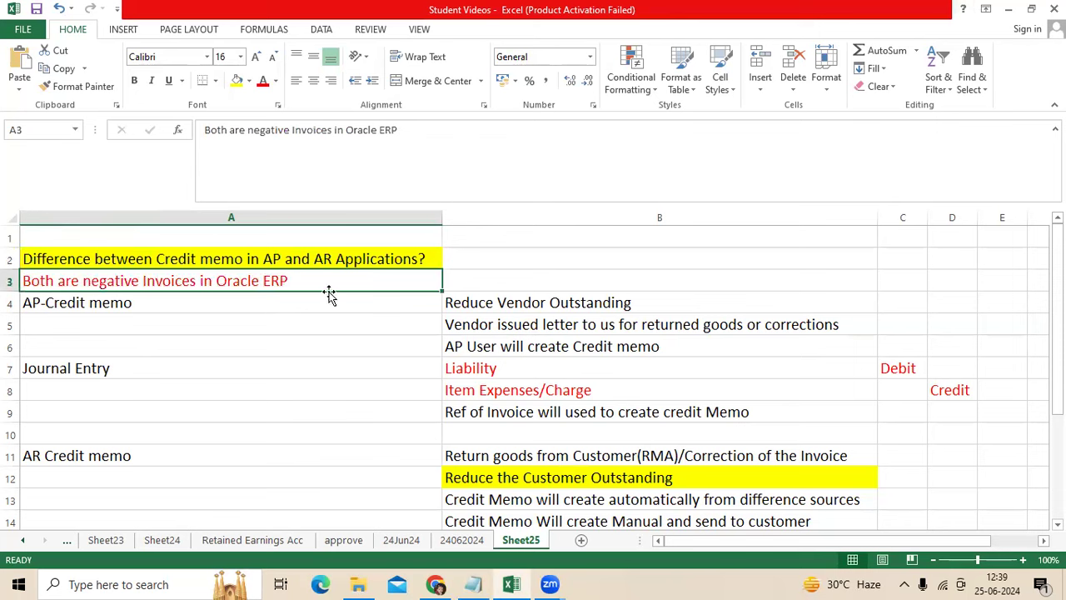
mouse_move(217, 315)
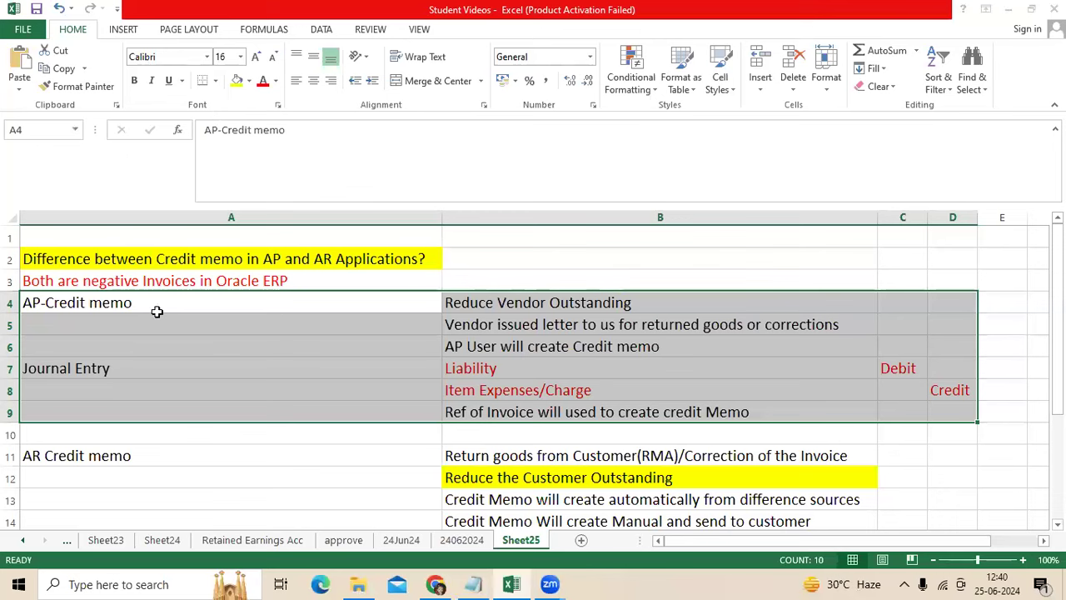
Step: Apply All Borders to the AP credit memo block A4:D9
left_click(217, 80)
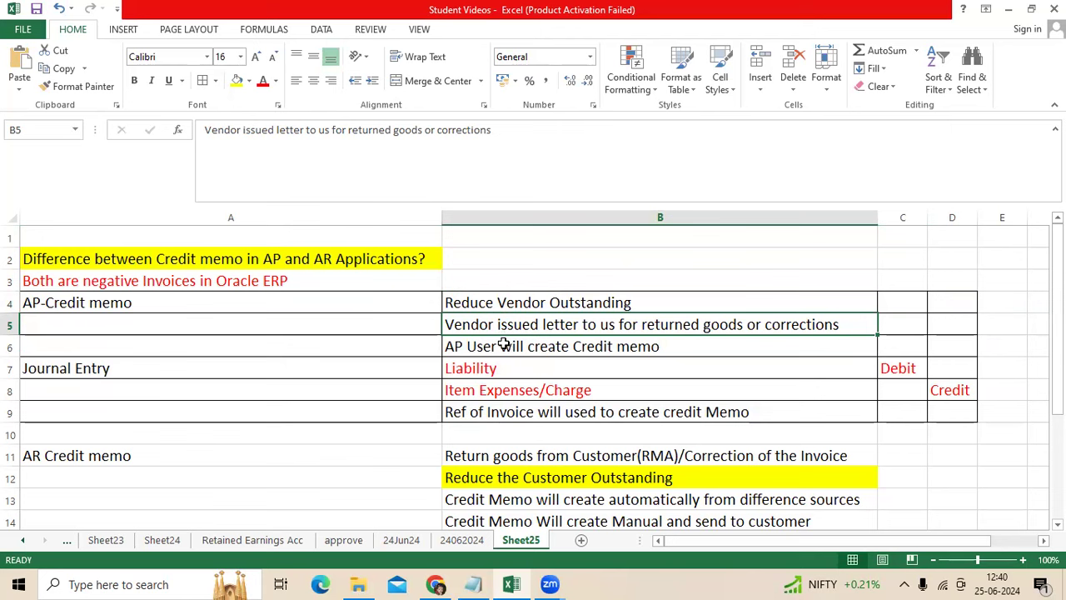
left_click(660, 345)
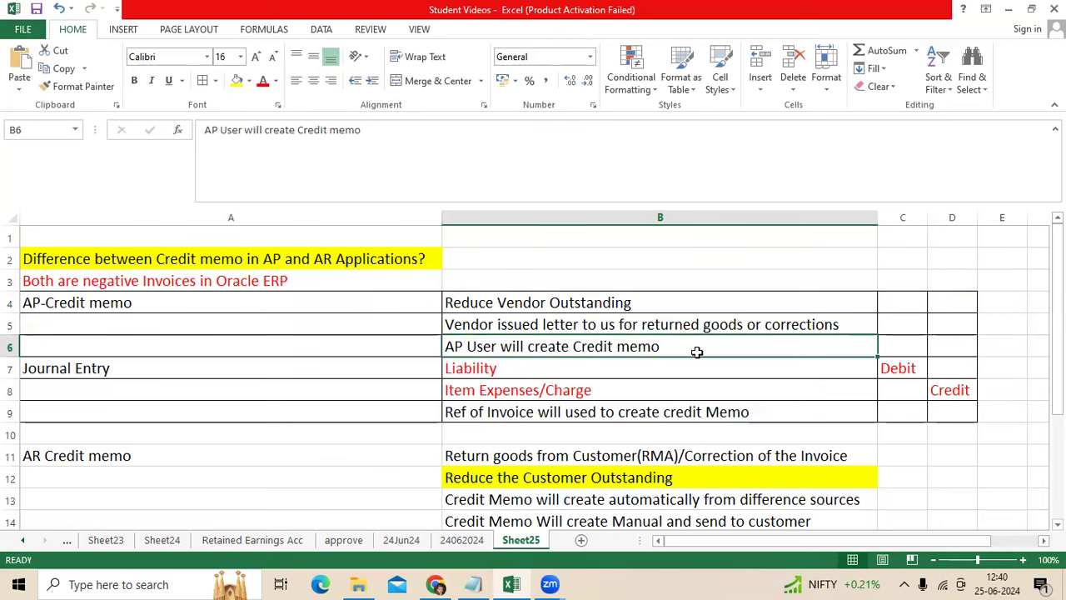
mouse_move(696, 357)
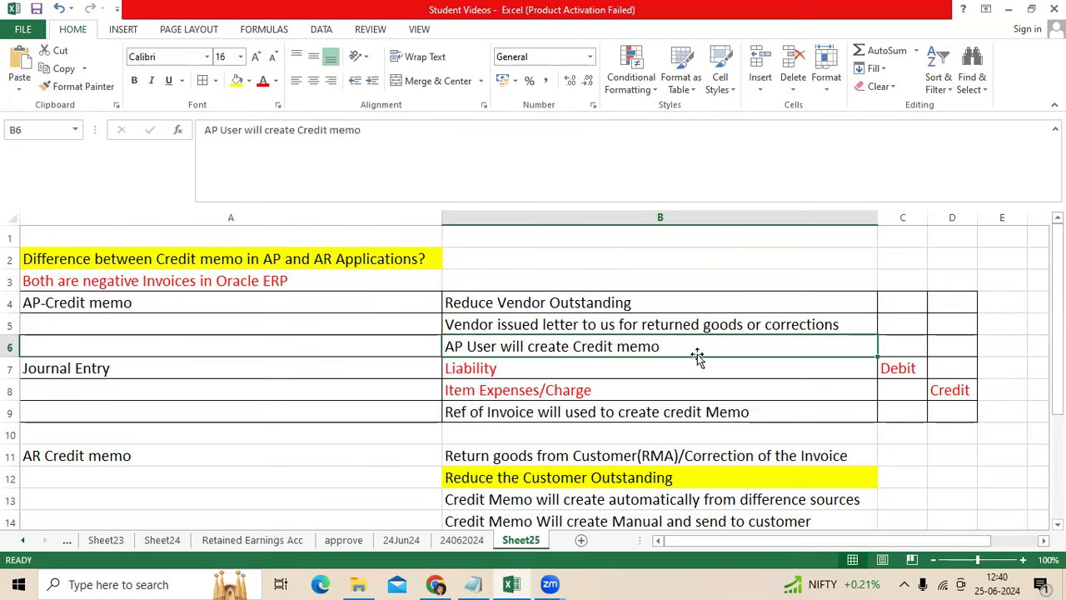
mouse_move(196, 368)
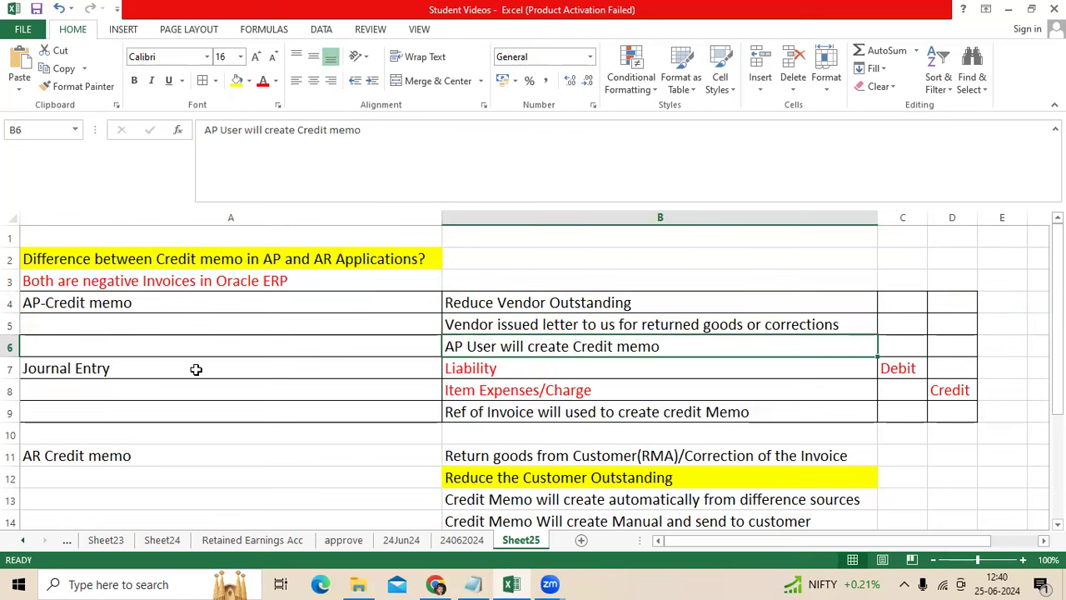
left_click(197, 368)
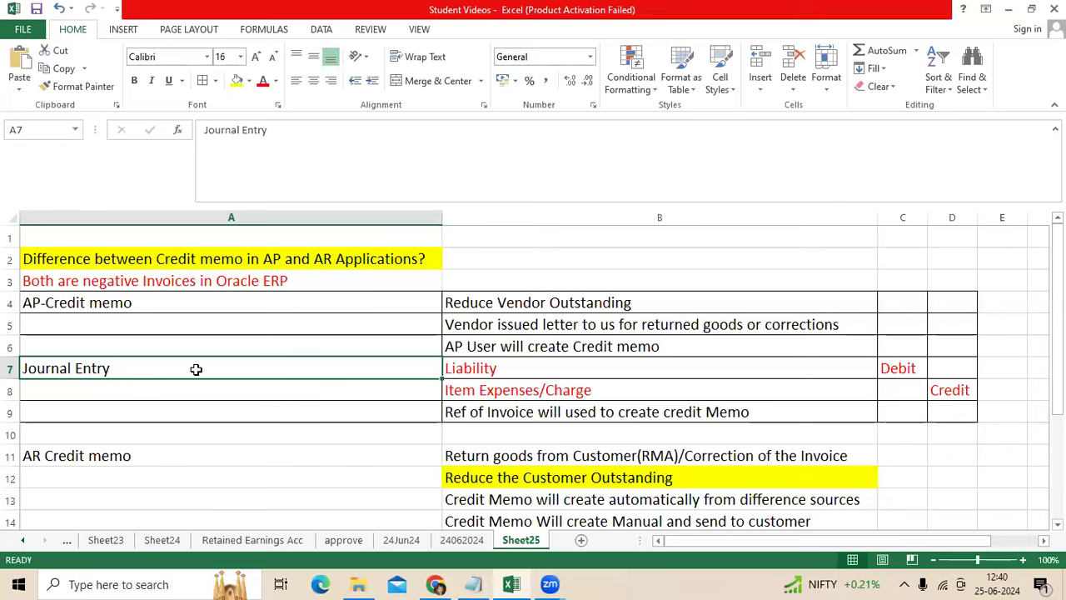
left_click(470, 368)
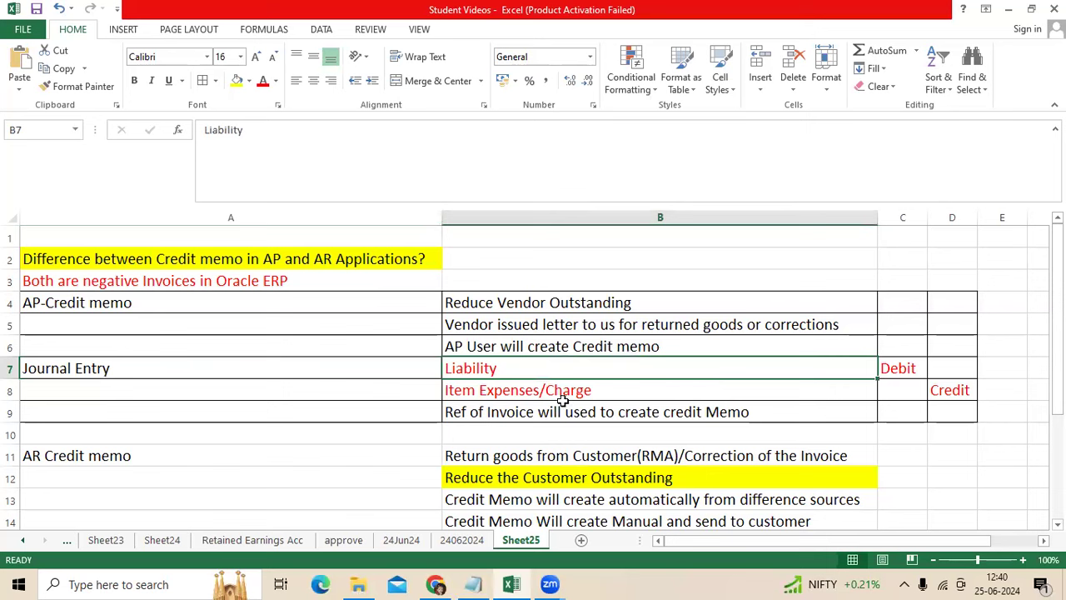
left_click(616, 390)
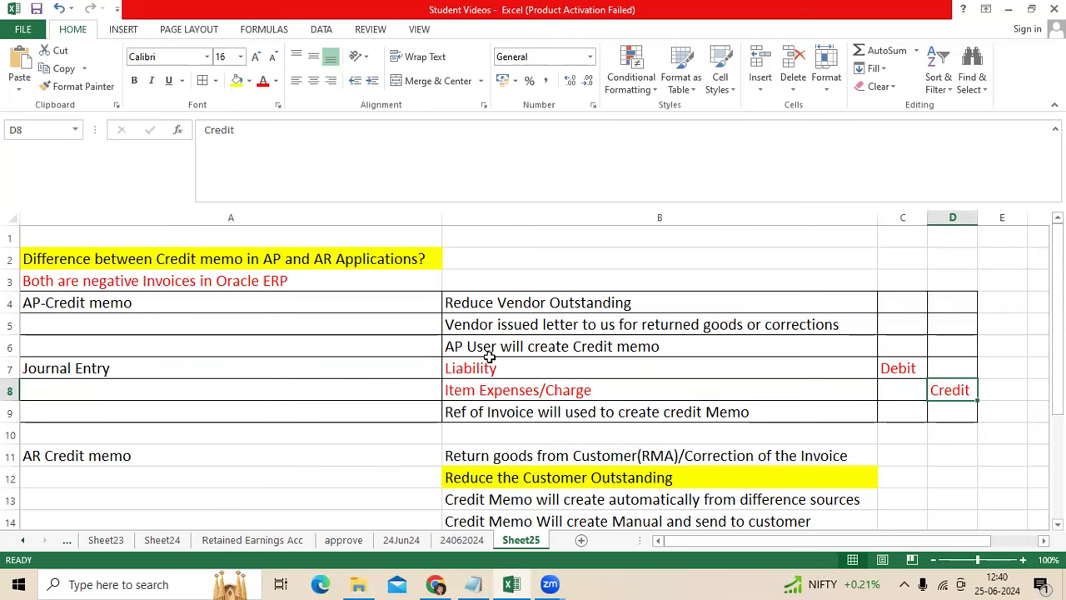
mouse_move(477, 418)
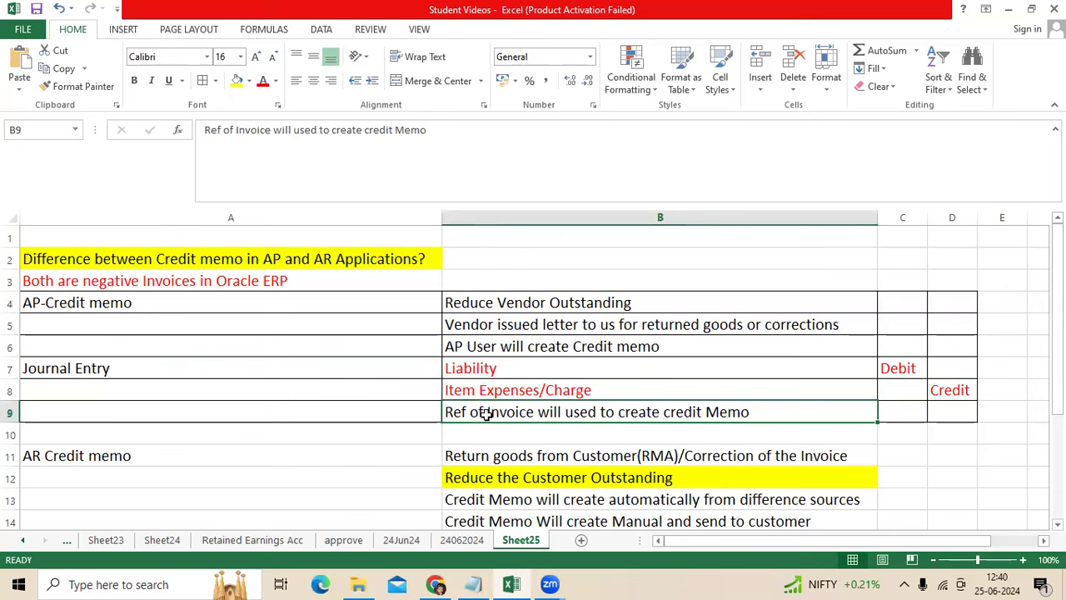
mouse_move(623, 413)
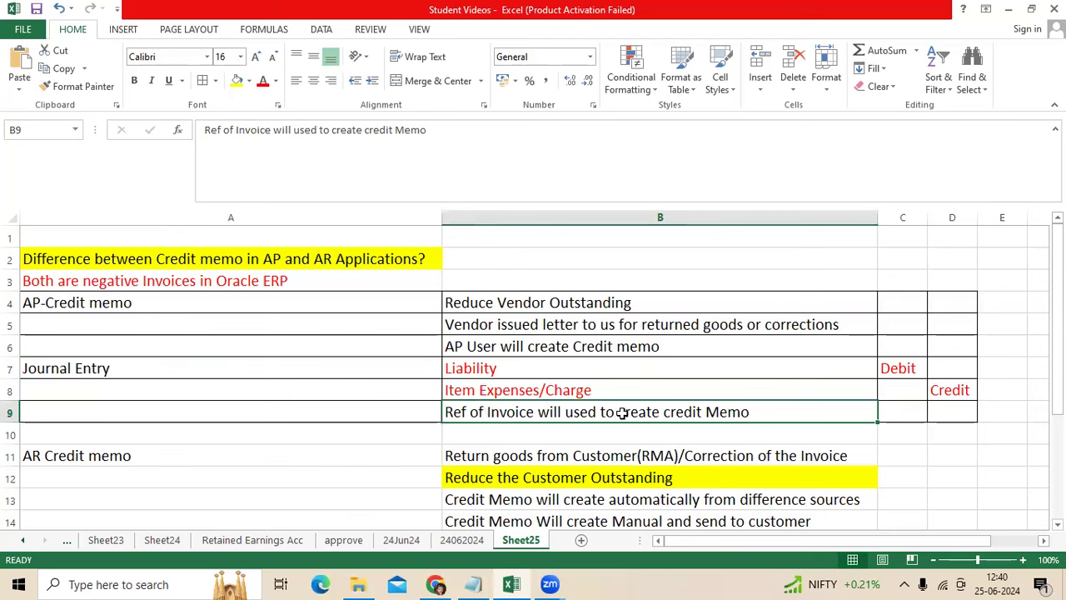
mouse_move(623, 415)
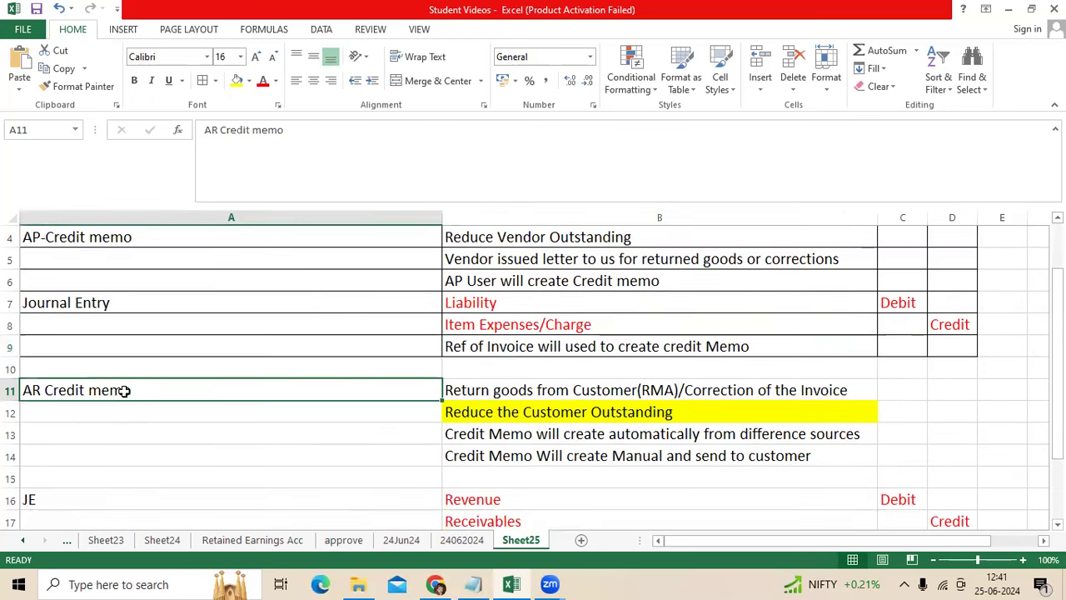
scroll("down", 3)
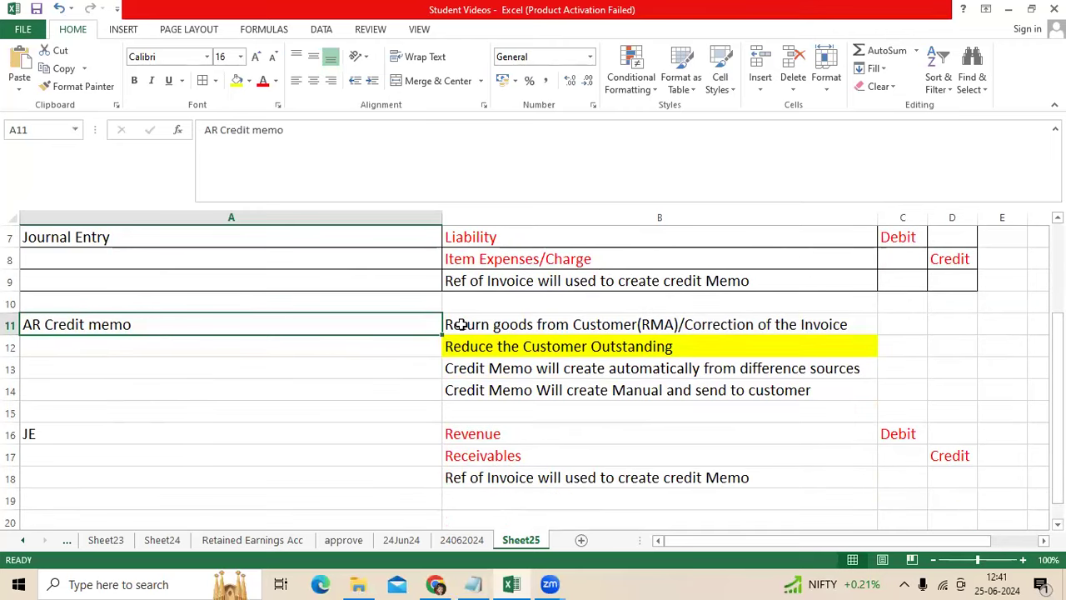
left_click(647, 323)
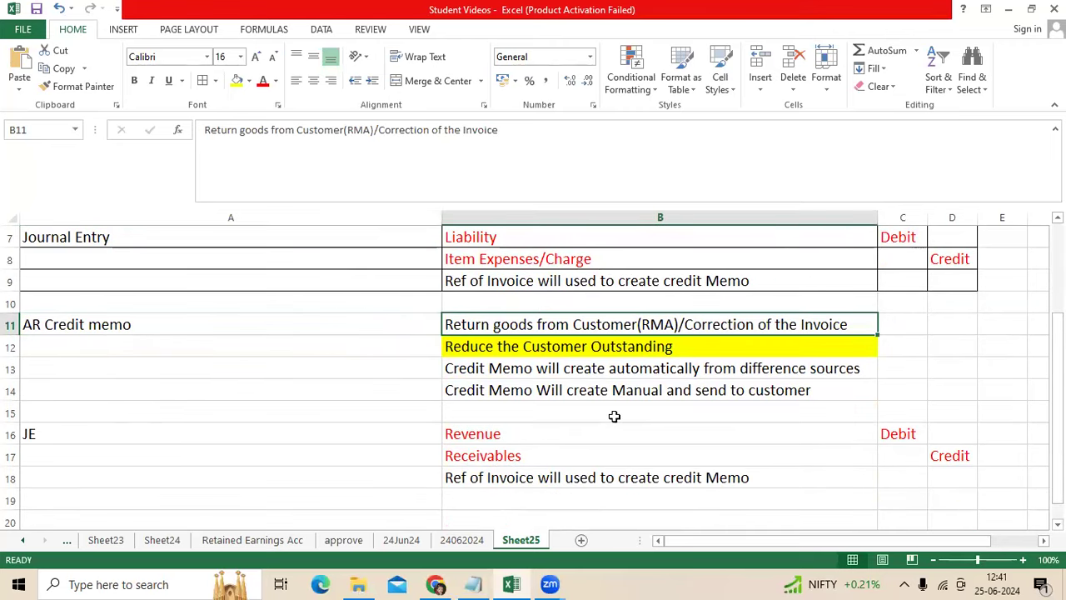
mouse_move(585, 427)
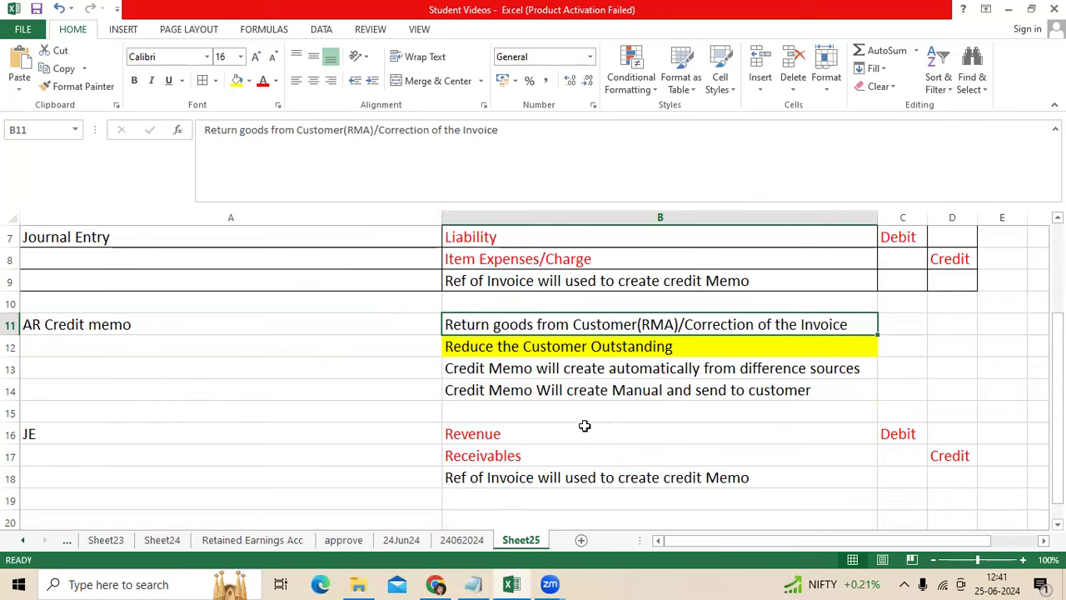
mouse_move(590, 416)
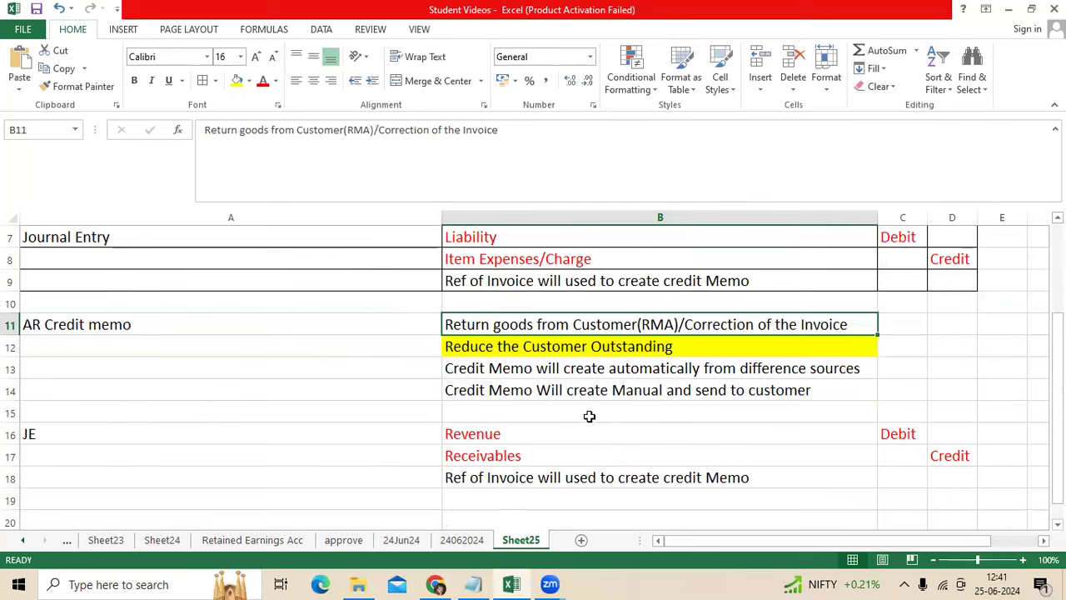
mouse_move(570, 412)
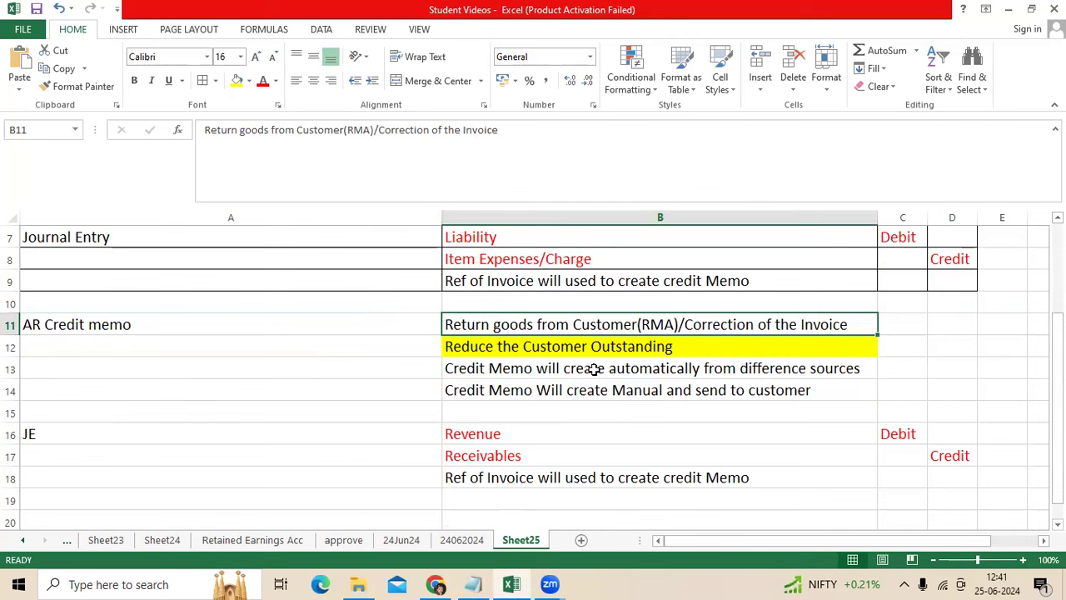
mouse_move(623, 325)
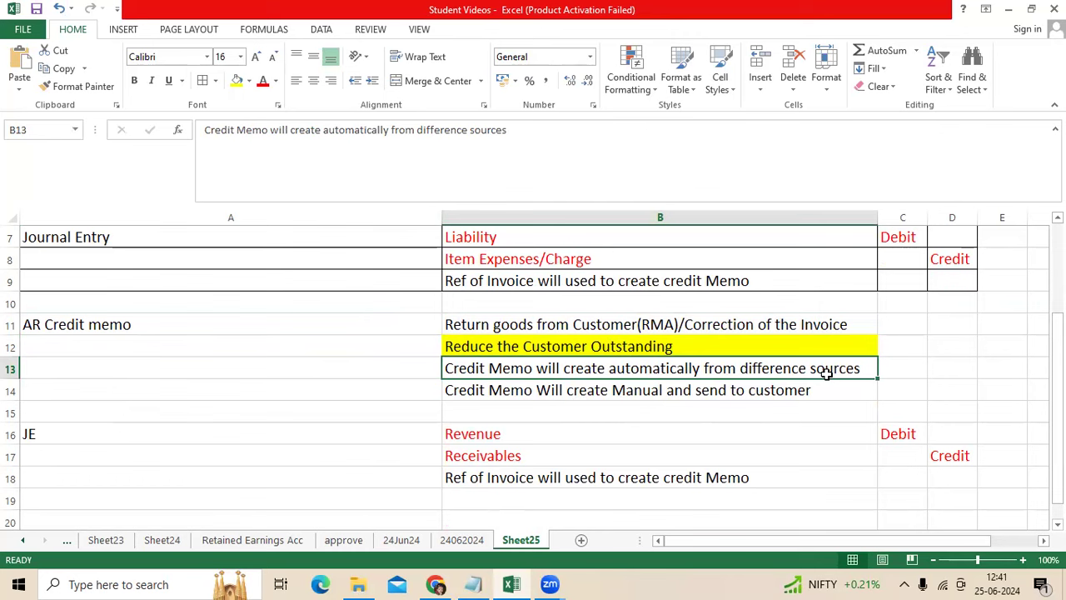
mouse_move(775, 381)
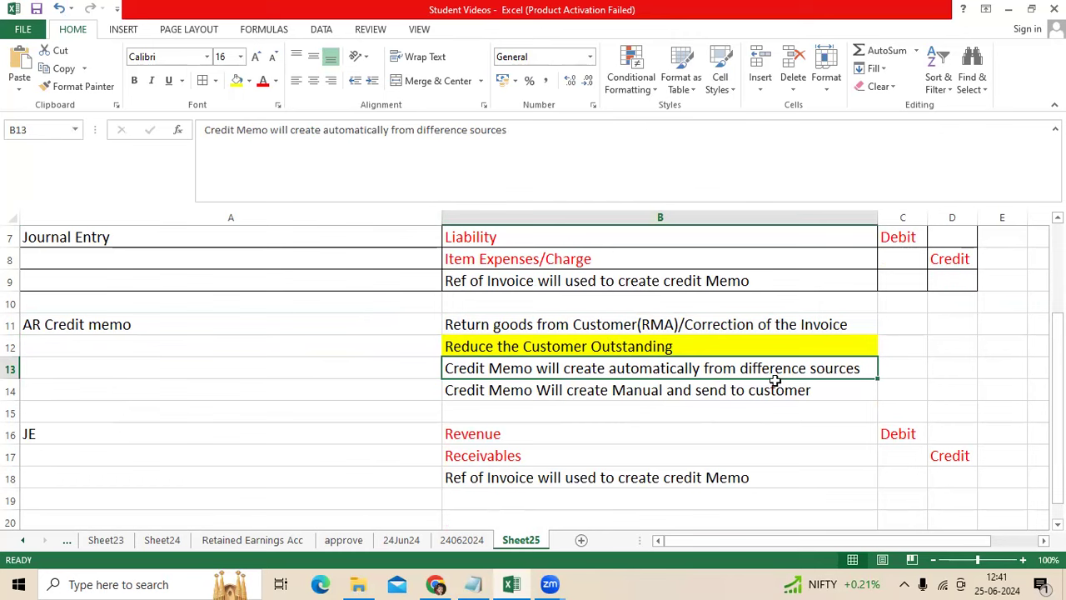
mouse_move(777, 373)
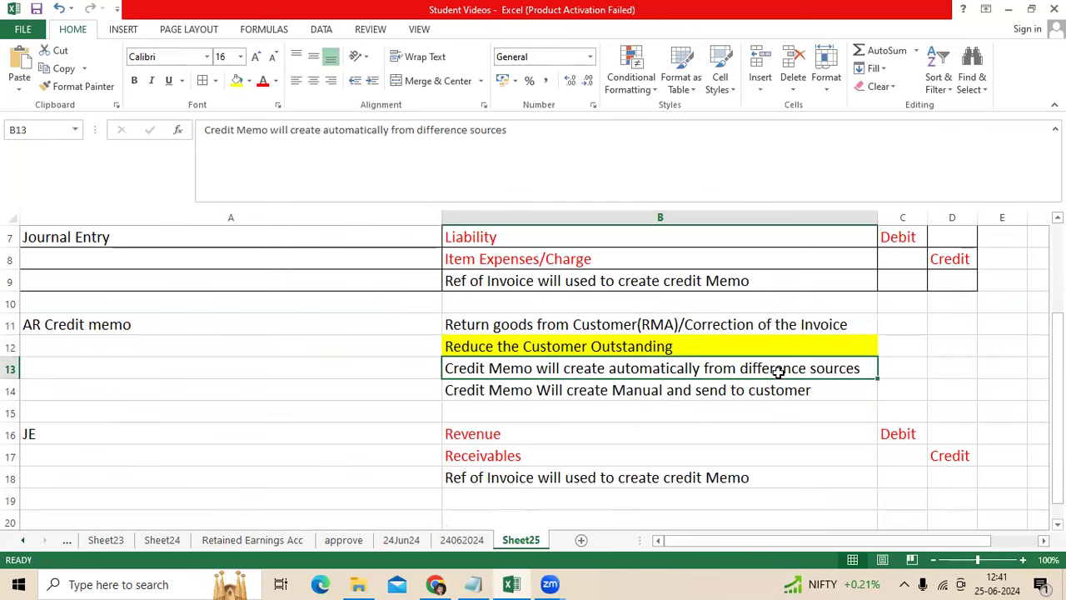
left_click(659, 390)
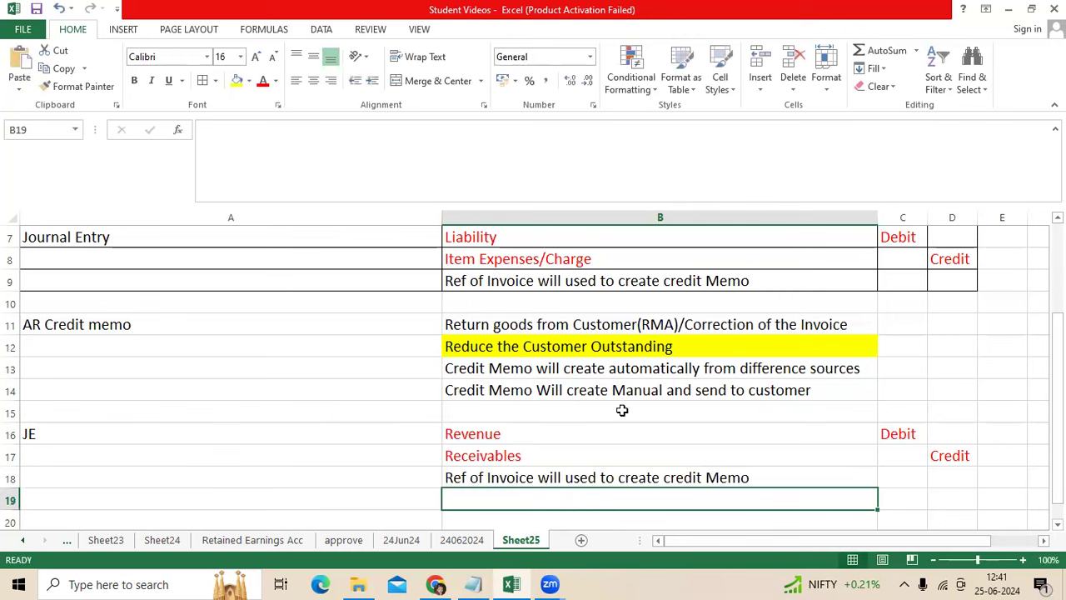
mouse_move(616, 471)
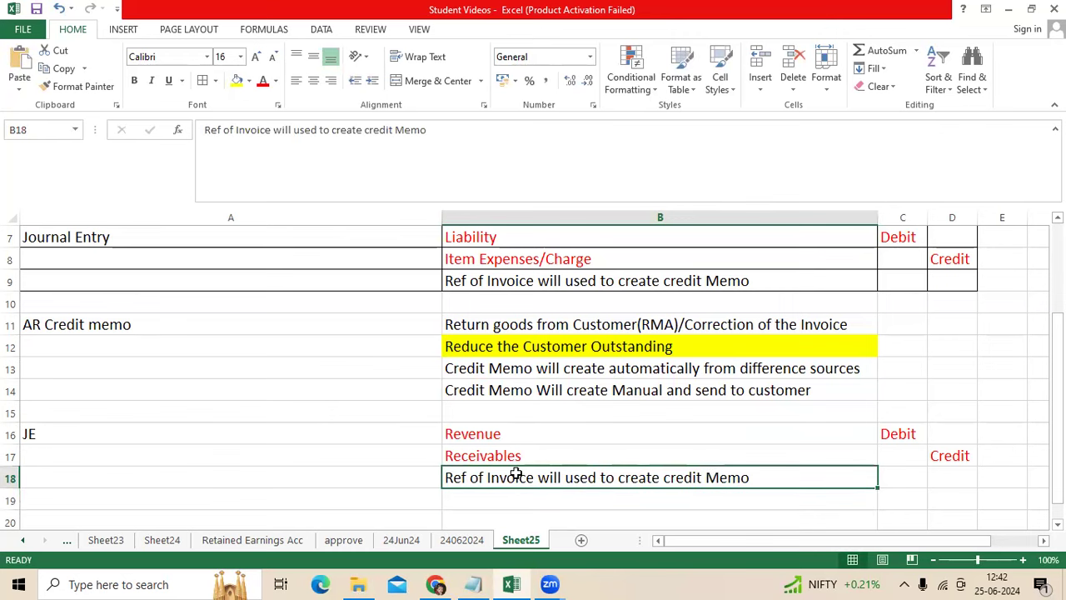
scroll("up", 3)
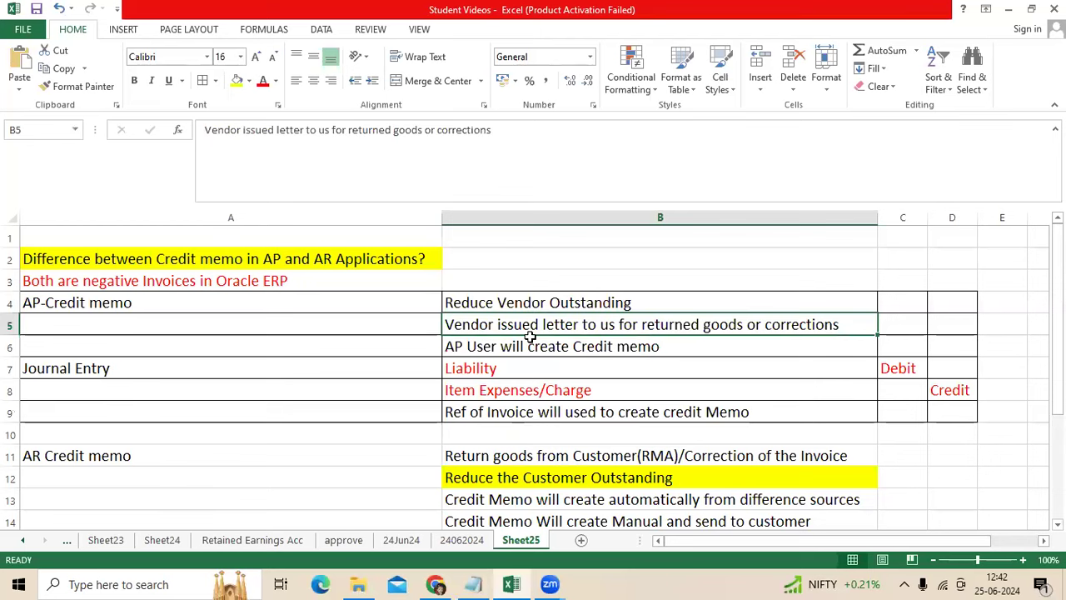